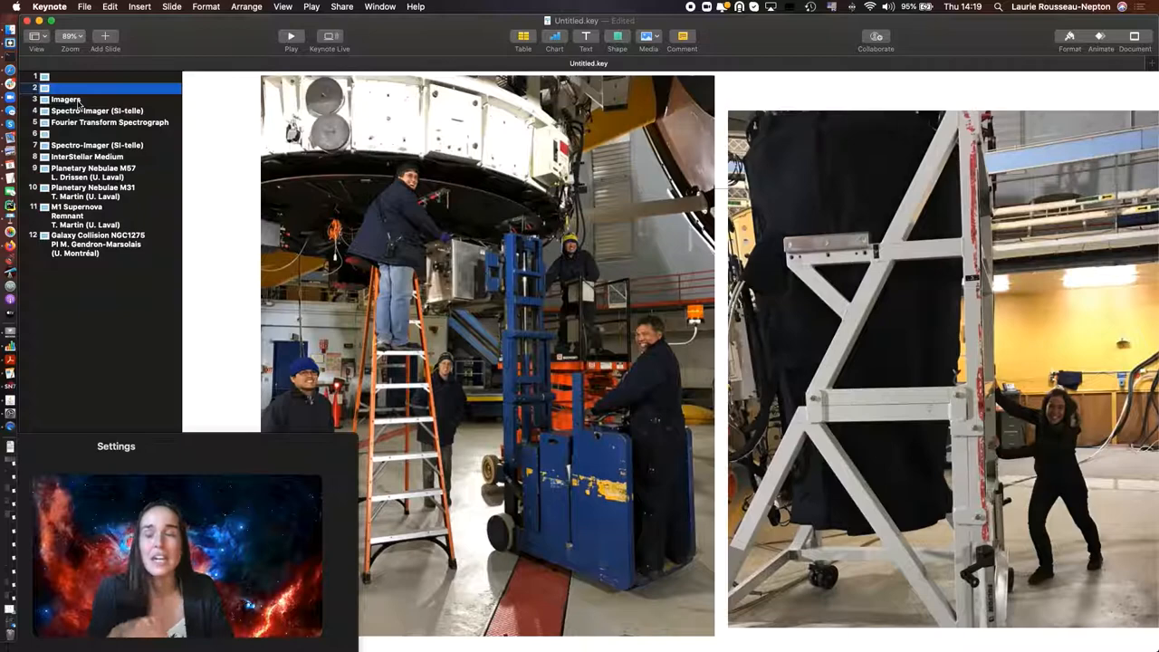
Step: Show slide 3, comparing imagers with a spectrometer
left_click(65, 98)
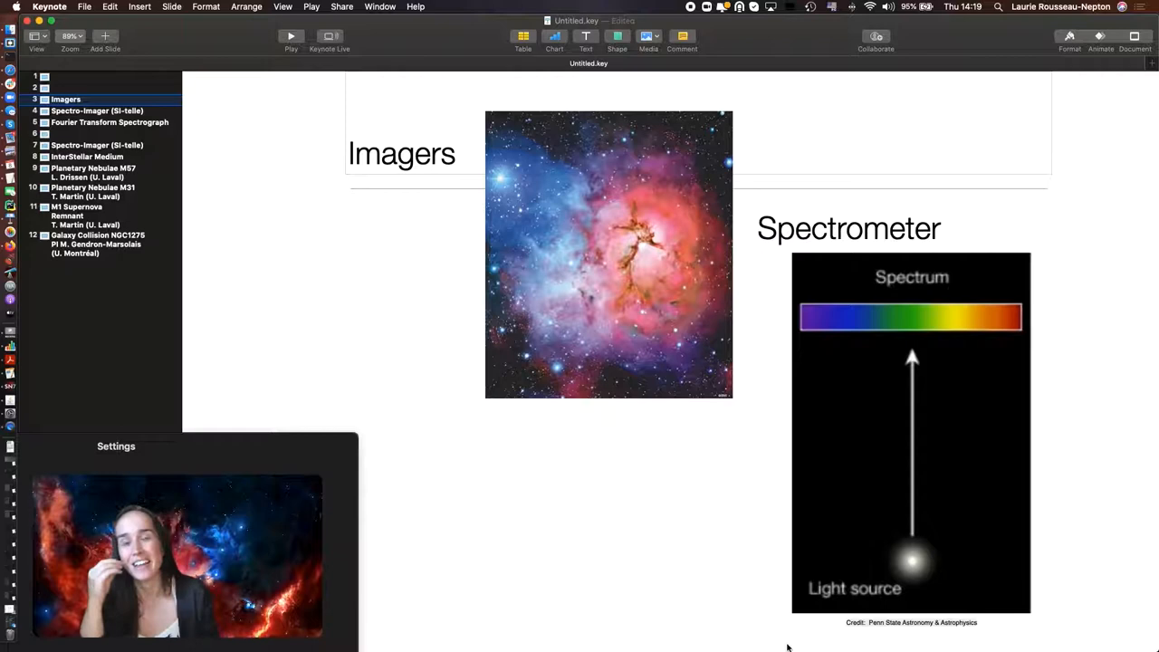
mouse_move(1069, 456)
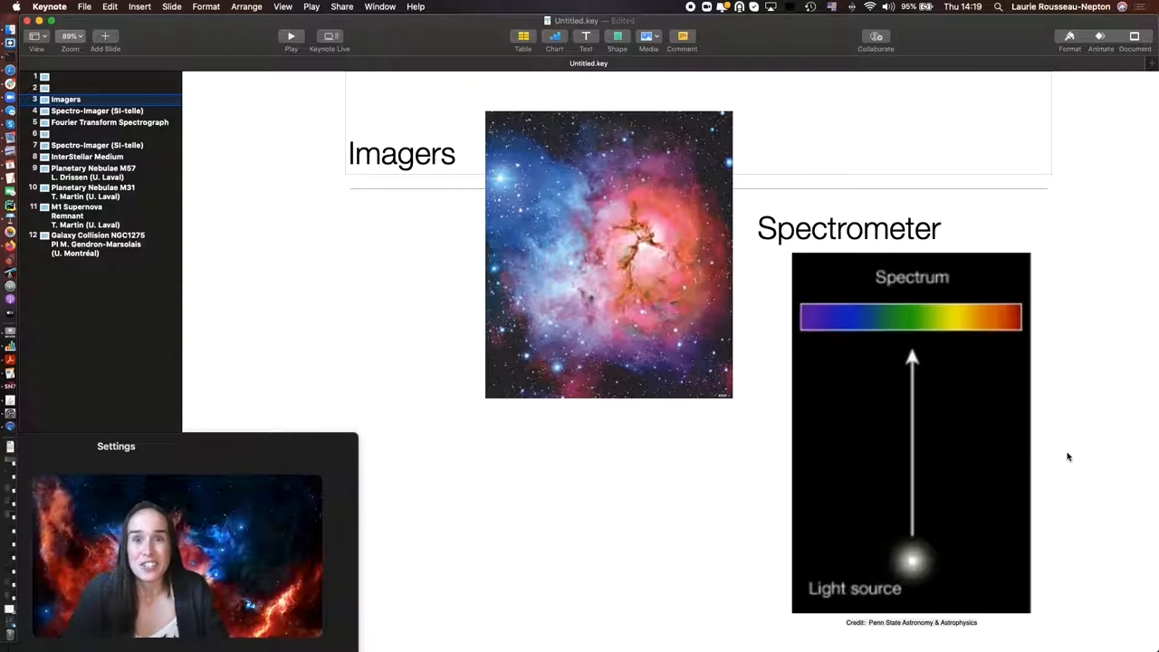
Step: Advance through the Spectro-Imager (SI-telle) slide to the Fourier Transform Spectrograph slide
left_click(98, 110)
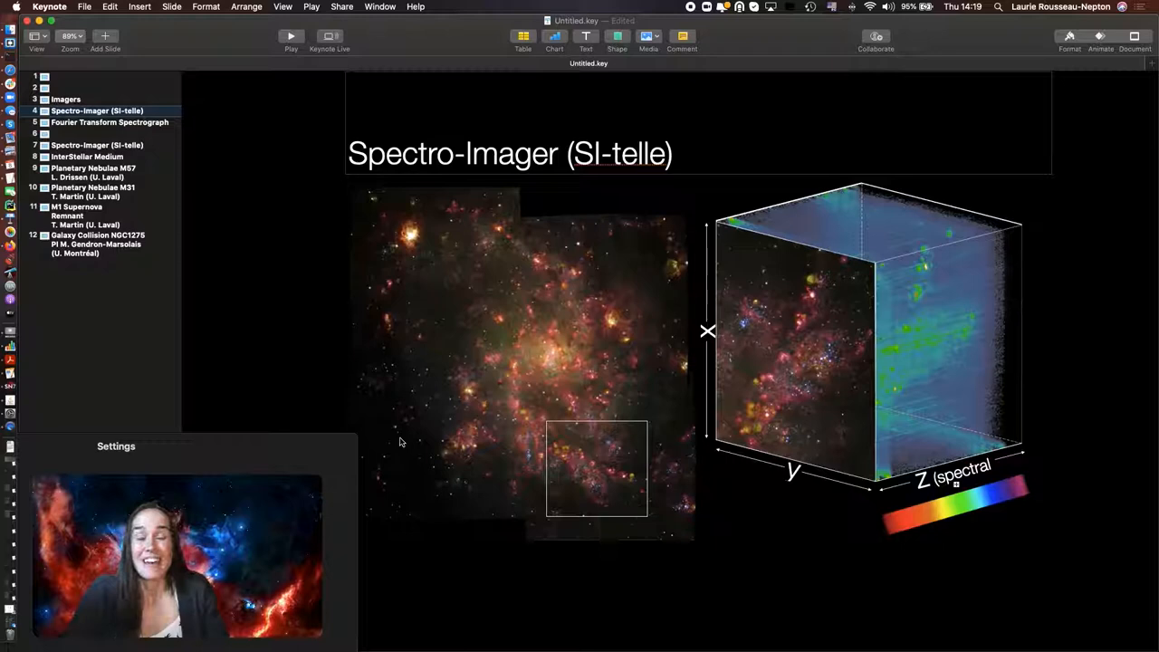
mouse_move(200, 155)
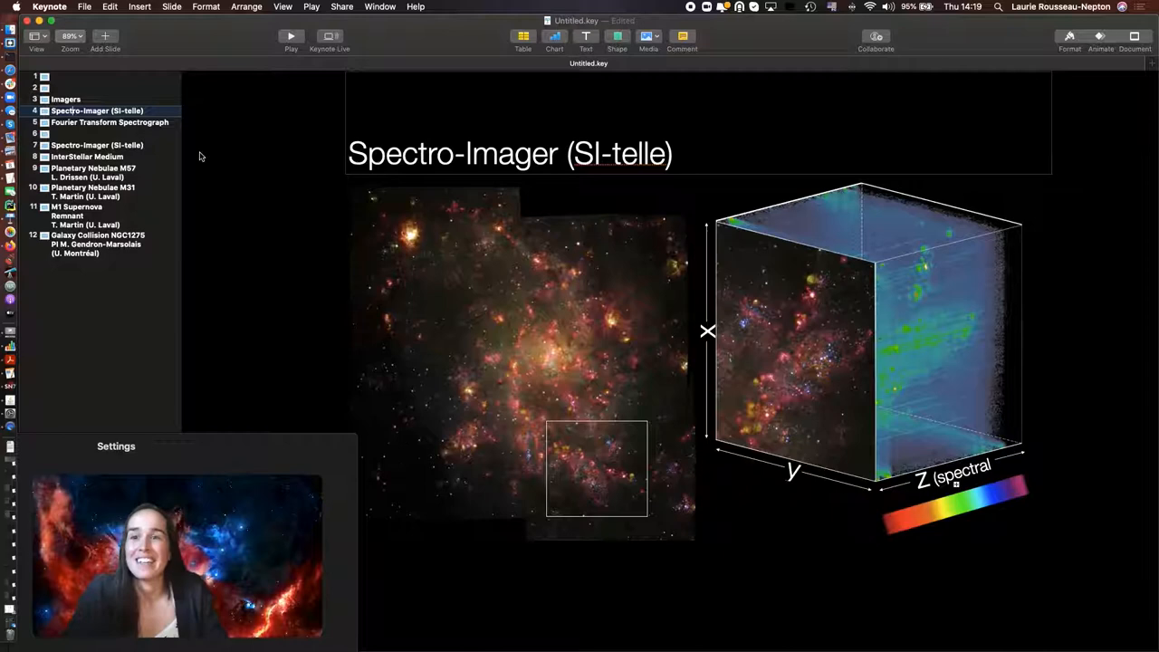
left_click(109, 123)
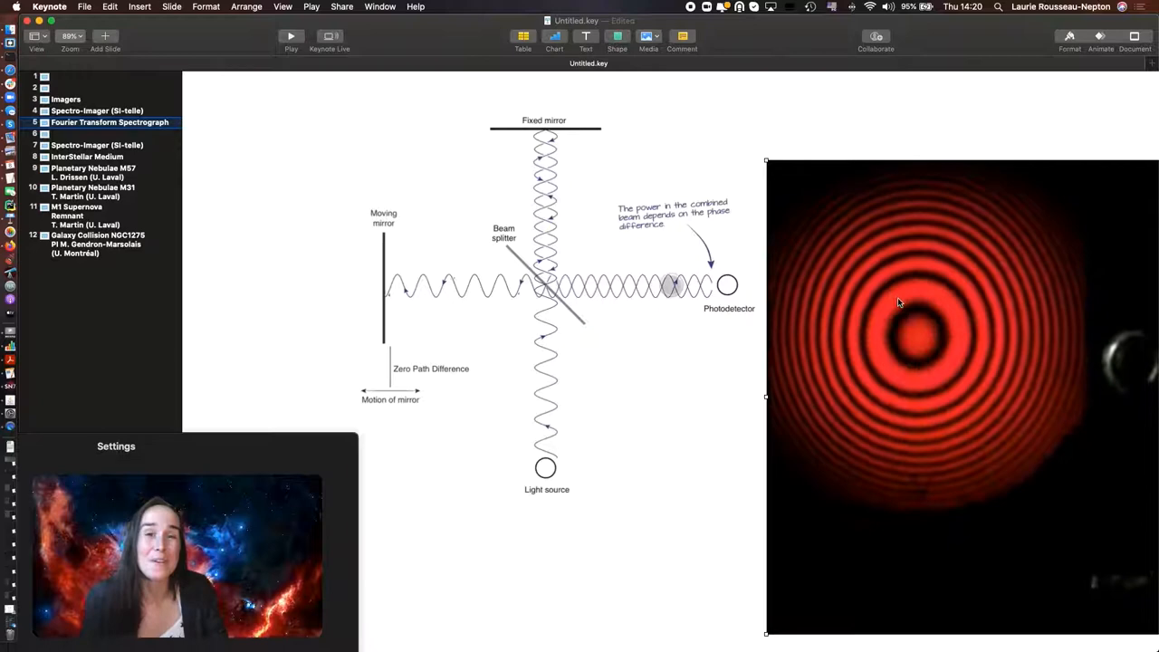
Step: Advance through SITELLE Views of the Rainbow to the second Spectro-Imager (SI-telle) slide
left_click(44, 134)
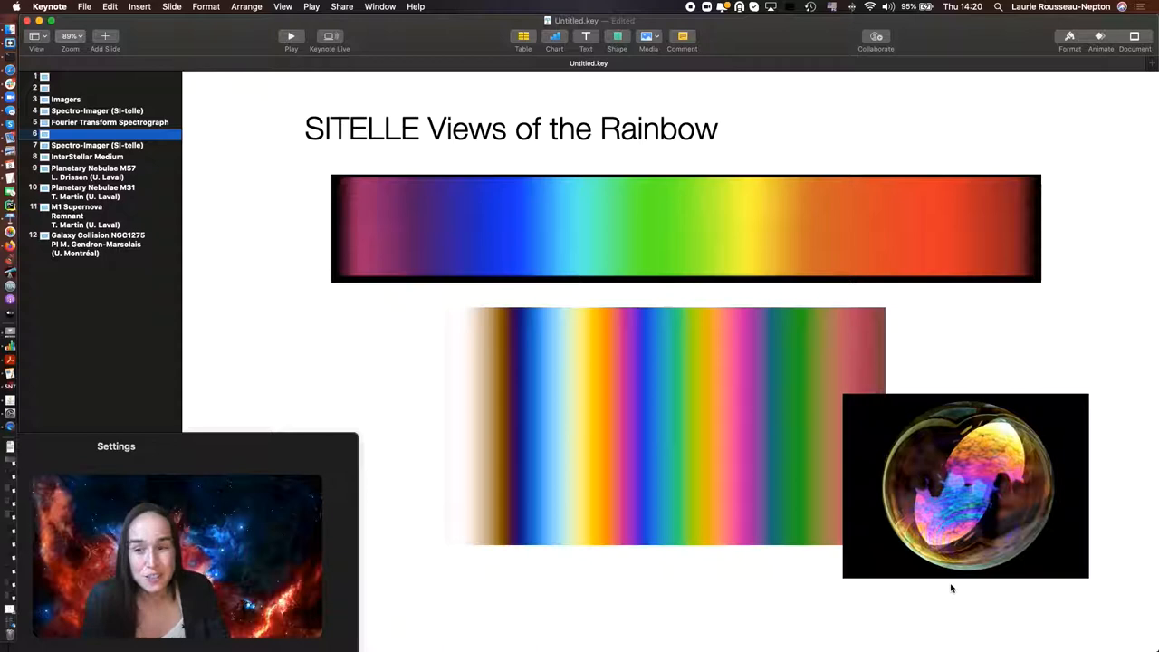
left_click(98, 145)
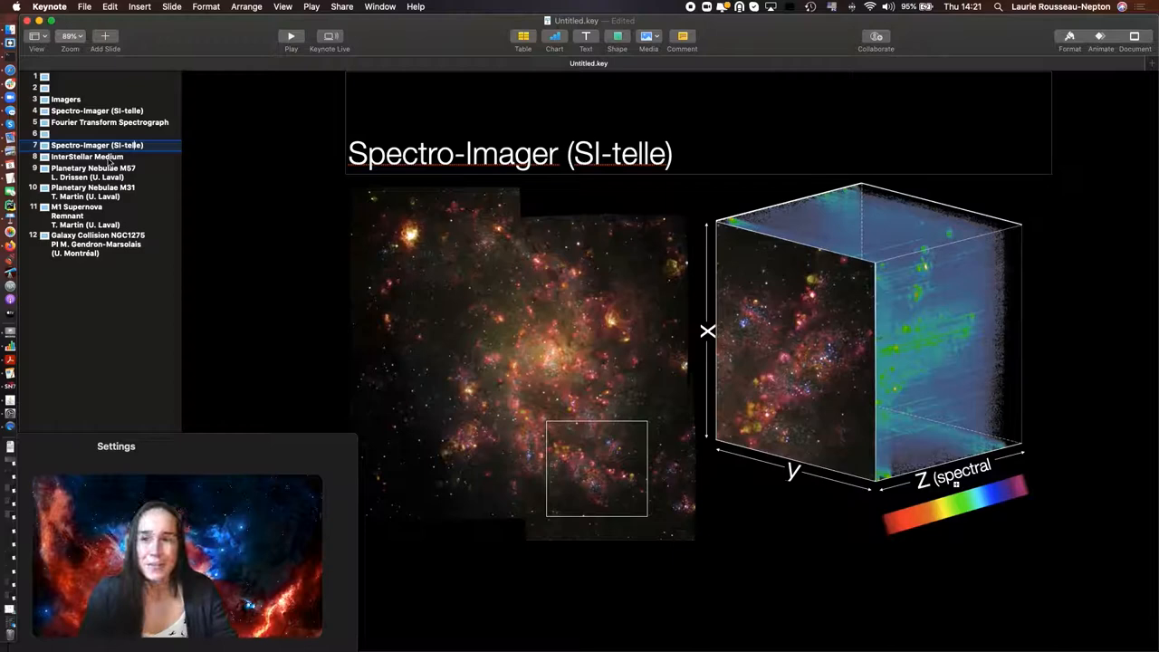
Step: Advance through the InterStellar Medium slide to Planetary Nebulae M57
left_click(87, 155)
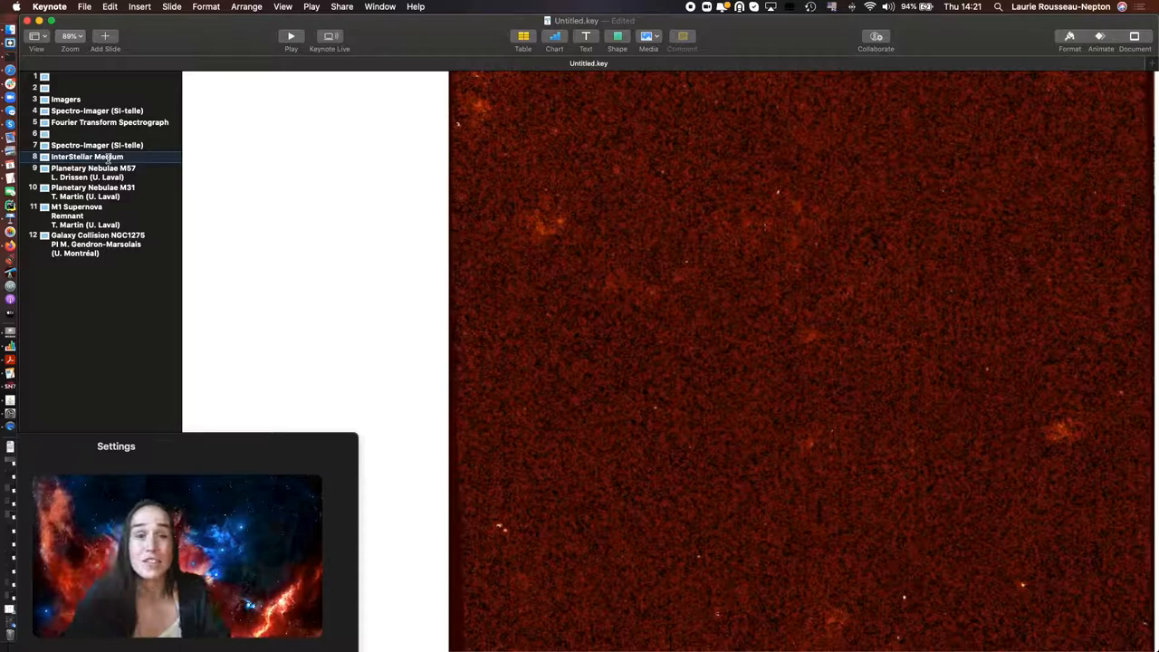
mouse_move(821, 323)
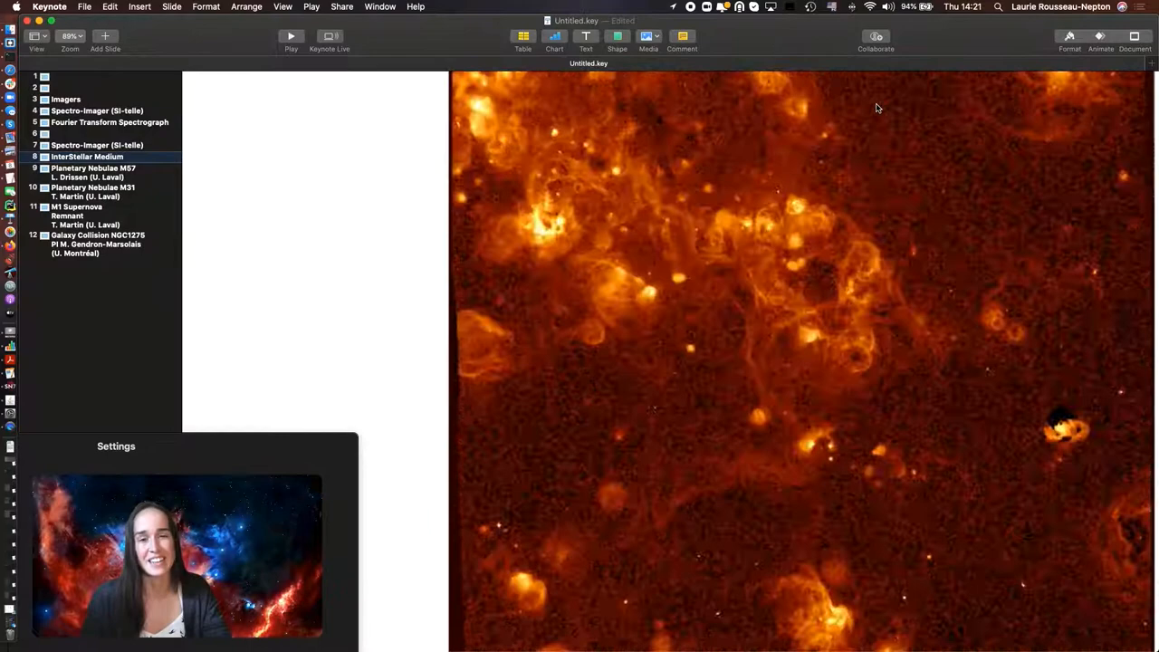
left_click(94, 172)
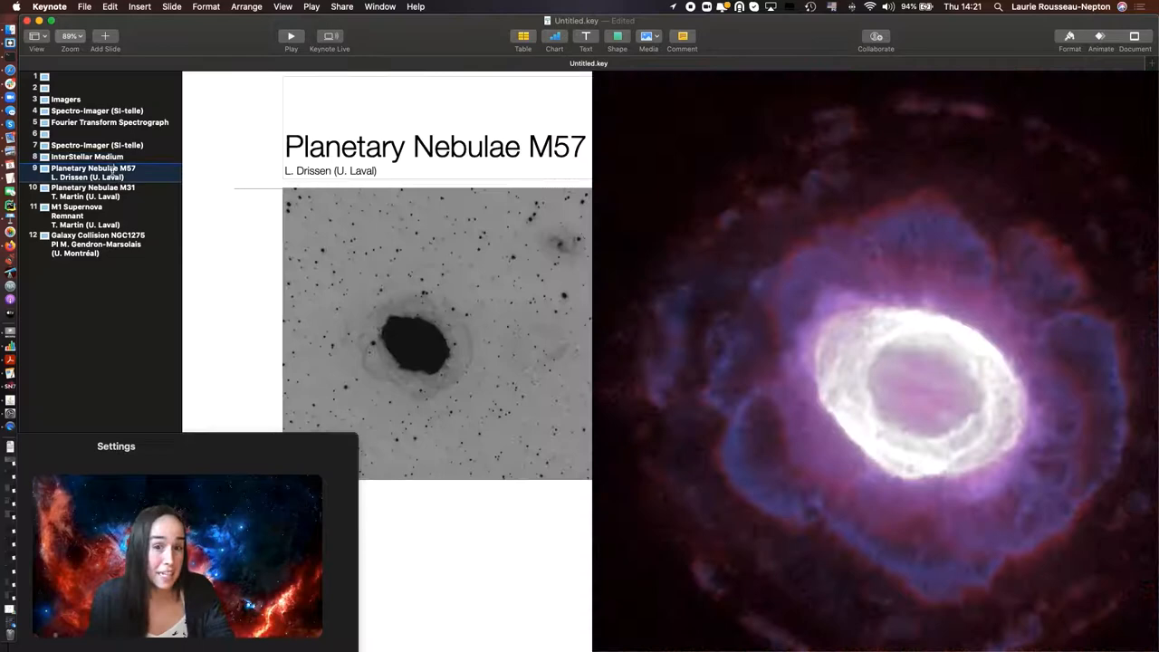
Step: Advance through Planetary Nebulae M31 and M1 Supernova Remnant to Galaxy Collision NGC1275 and play its map
left_click(94, 190)
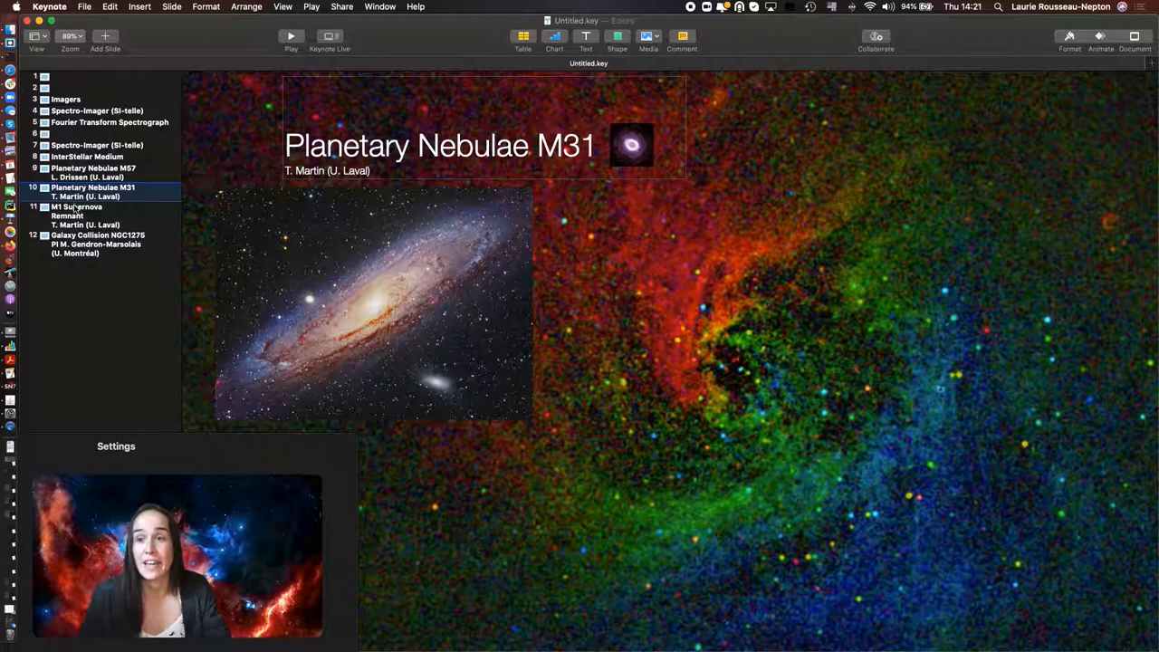
left_click(94, 210)
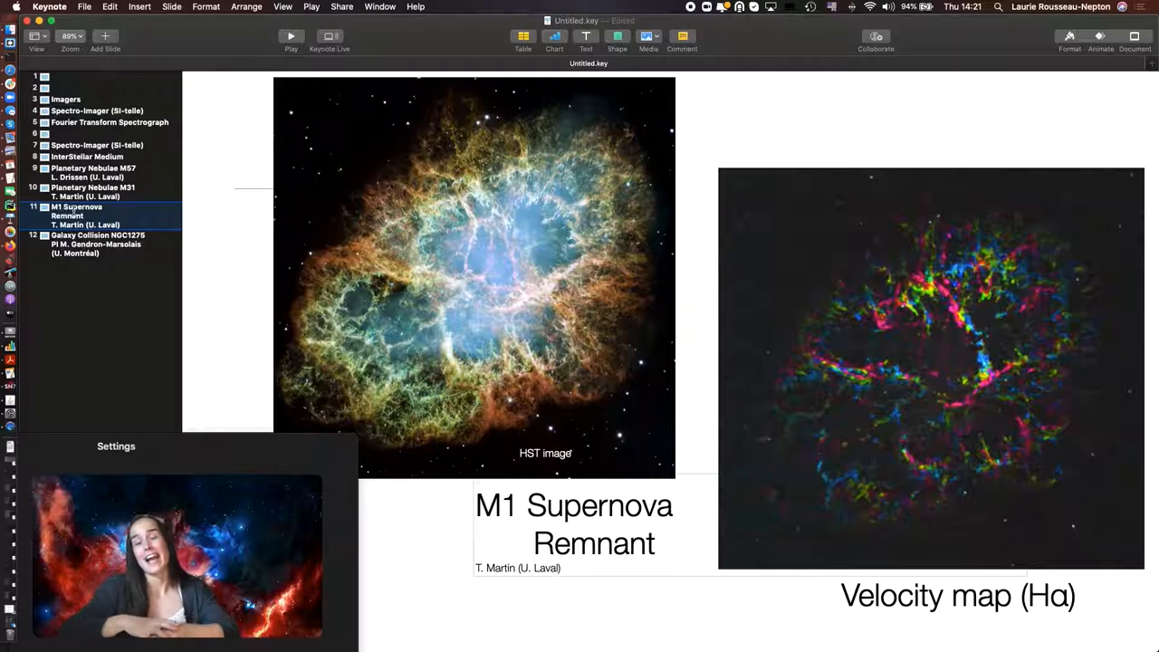
left_click(97, 242)
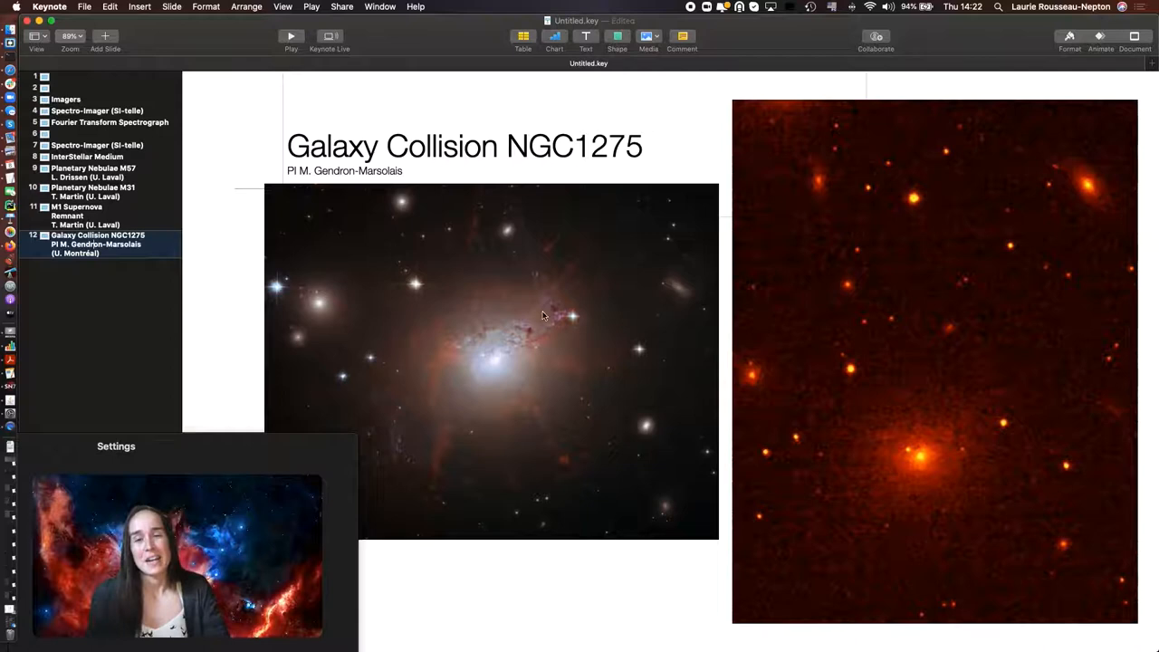
left_click(933, 362)
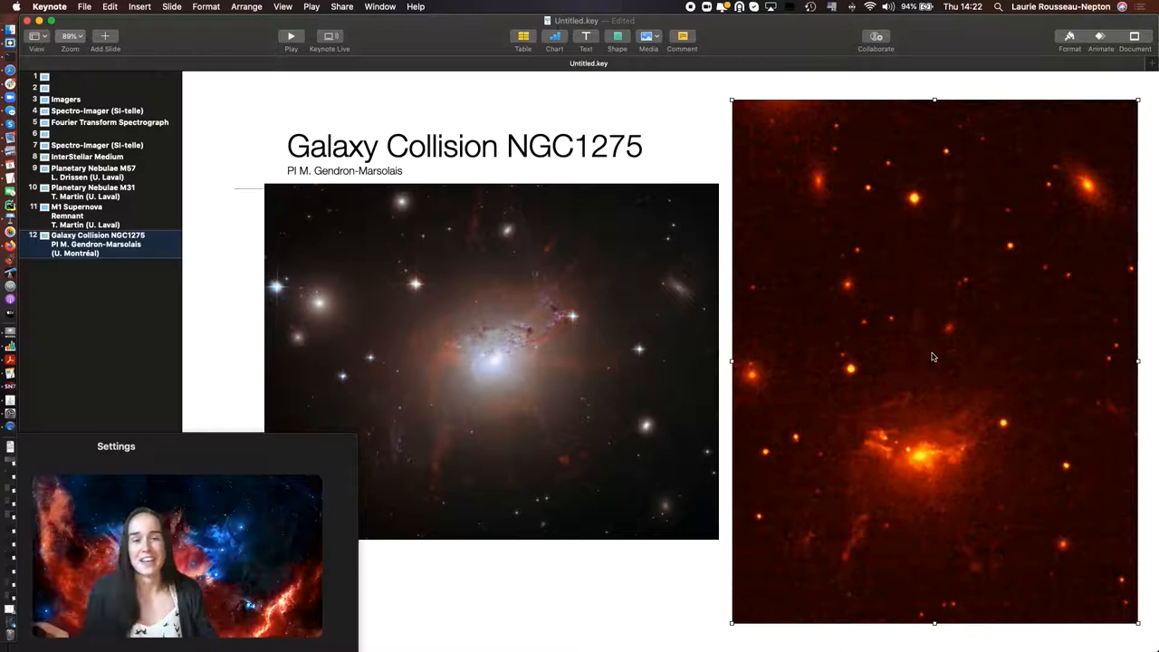